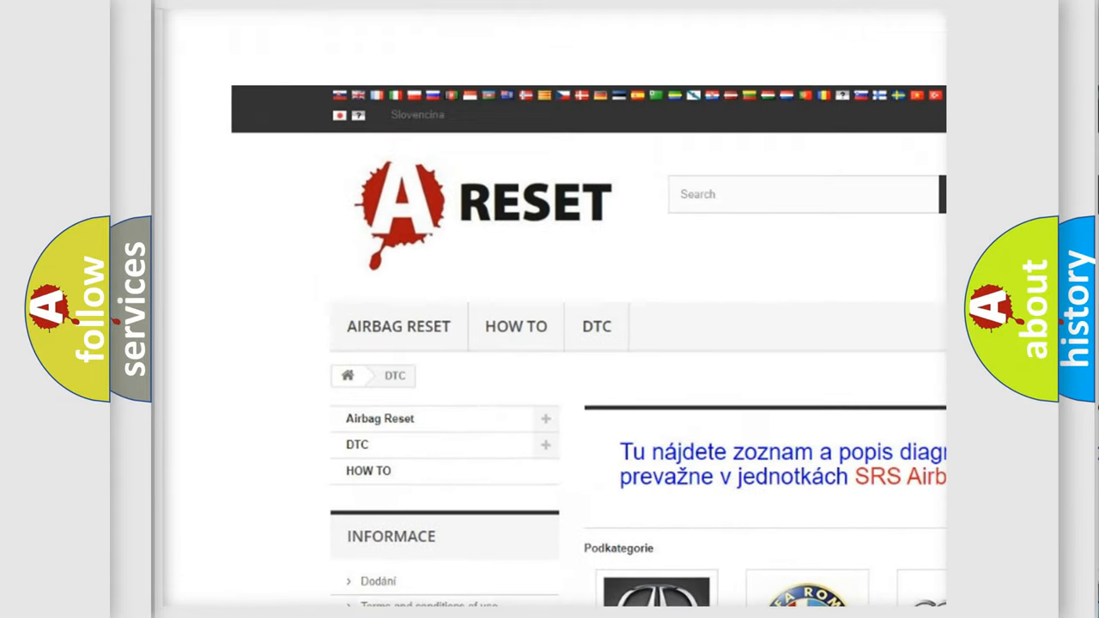
# Open the Jeep entry from the DTC brand grid and scroll its trouble code list
pyautogui.scroll(-3)
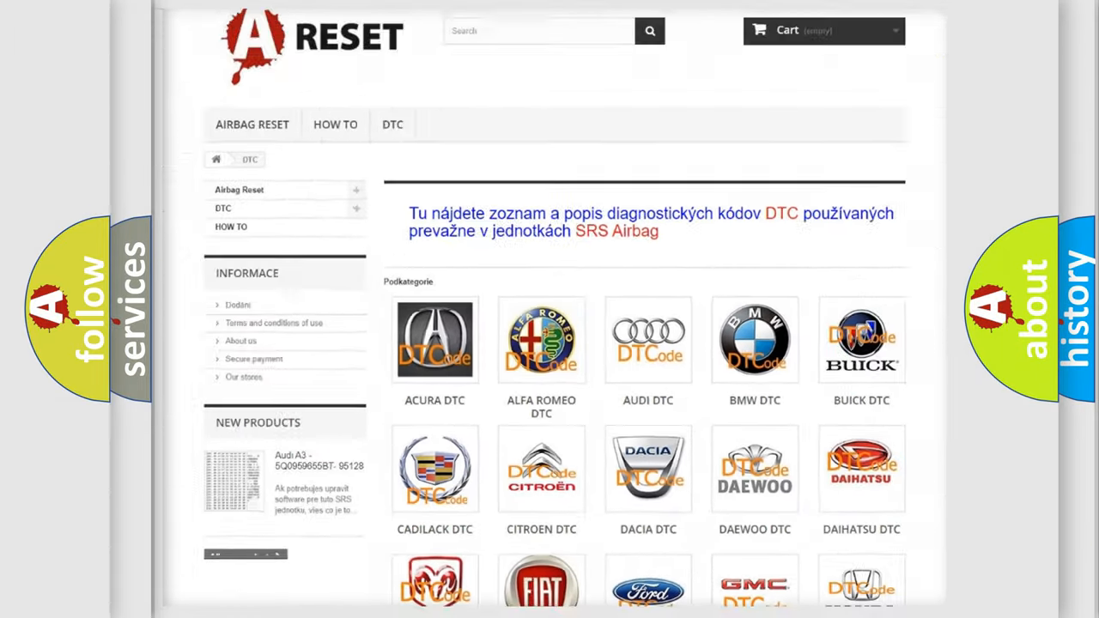
pyautogui.scroll(-3)
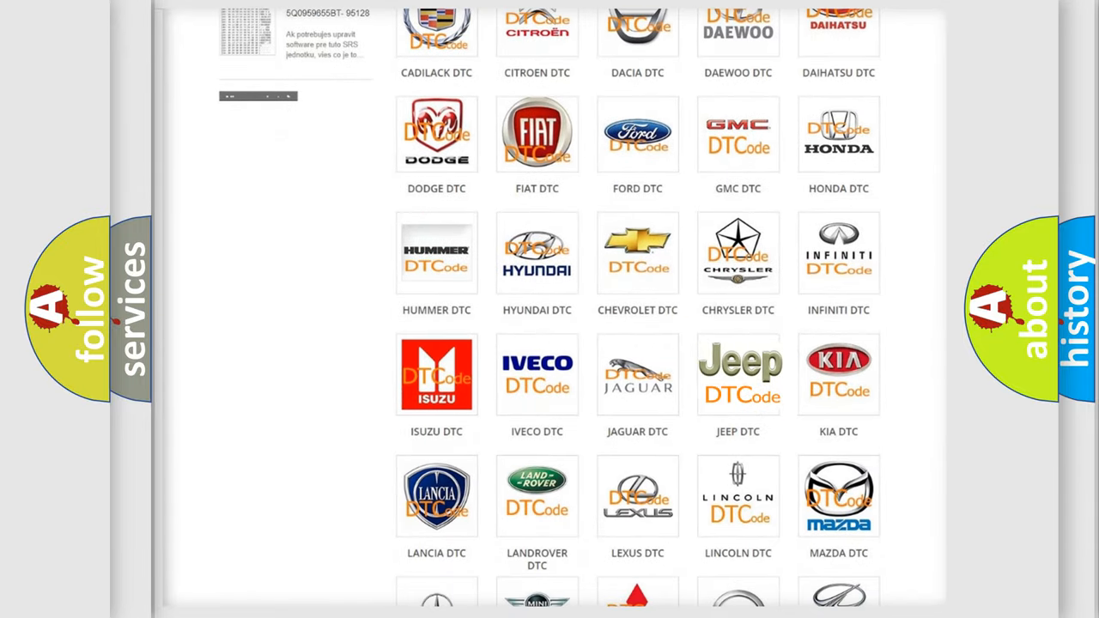
pyautogui.click(737, 373)
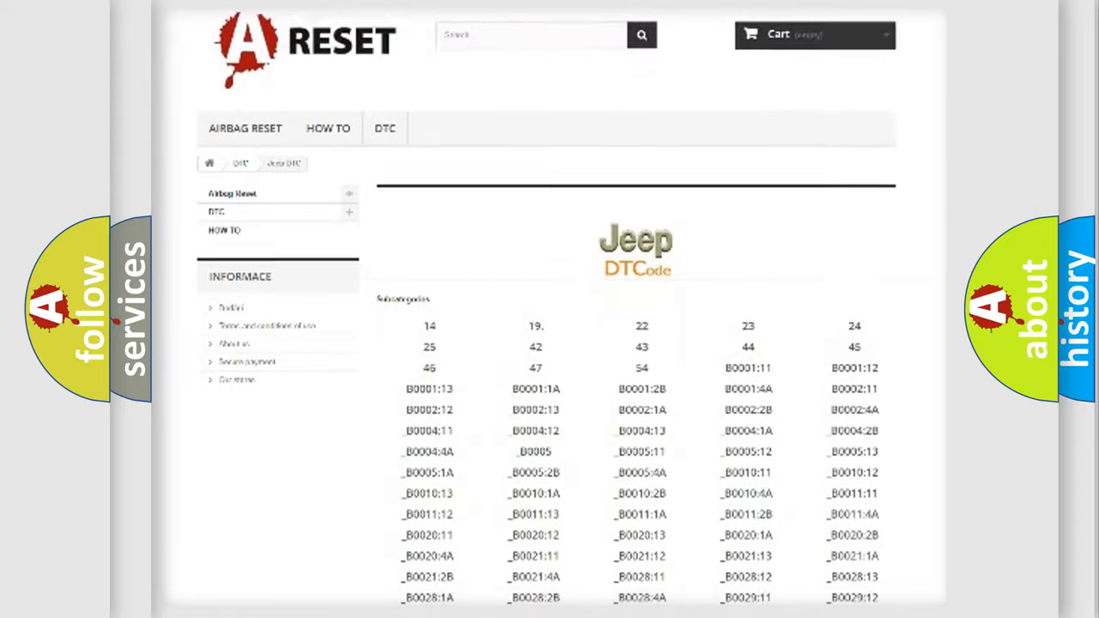
pyautogui.scroll(-3)
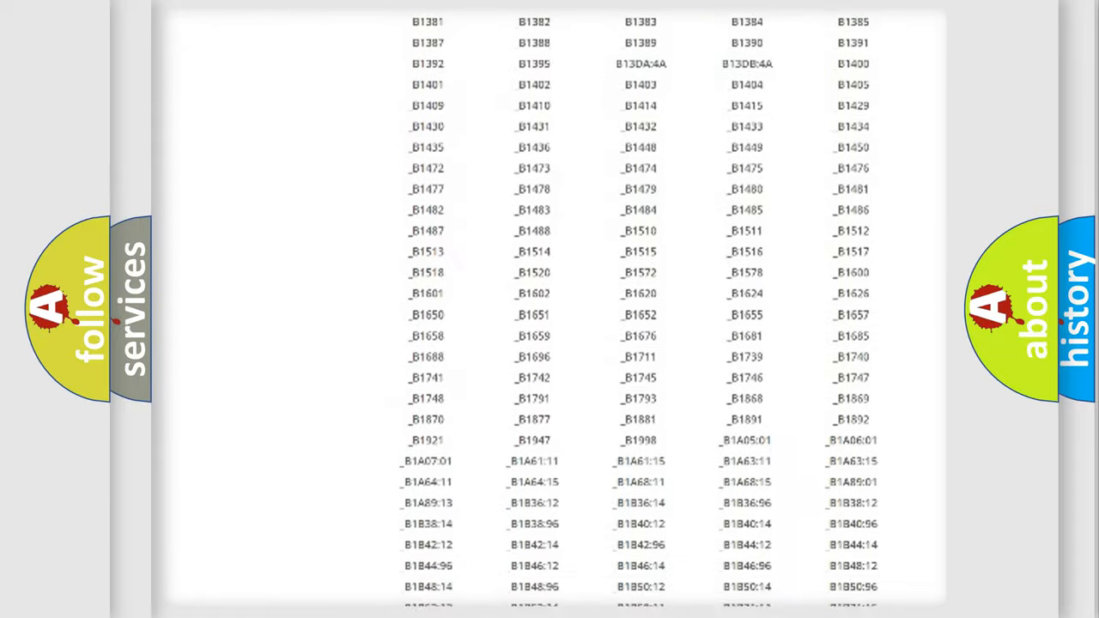